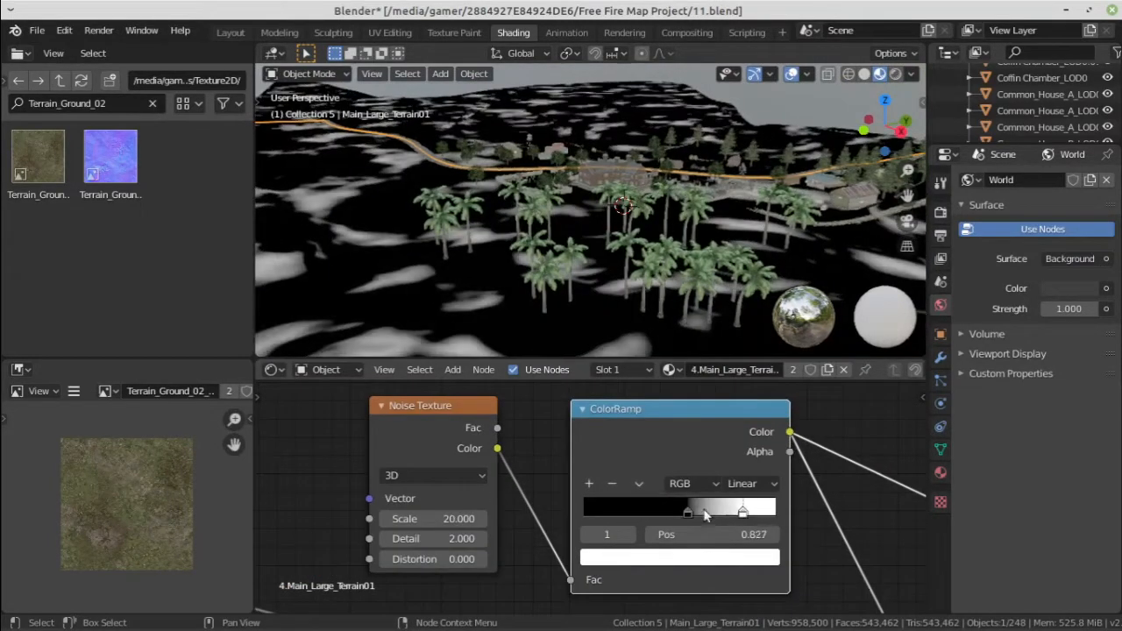
Step: Wire the Terrain_Ground_02 image texture through a Normal Map into the terrain material
drag(743, 511, 694, 510)
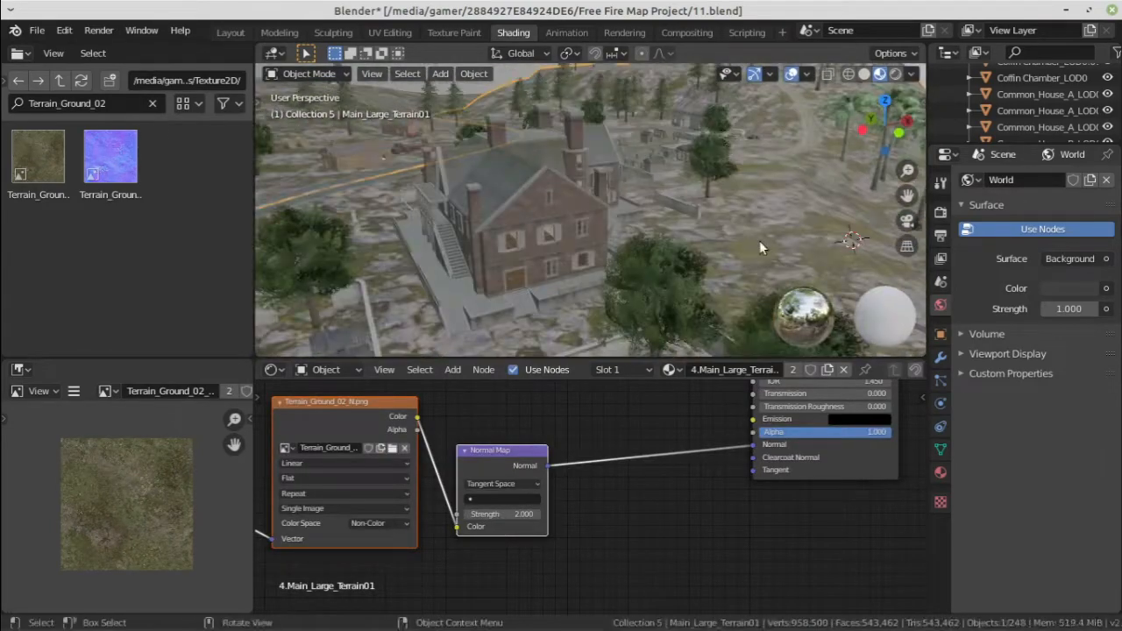
Step: Snap the selected object to the 3D cursor in the Layout workspace top view
drag(761, 249, 694, 232)
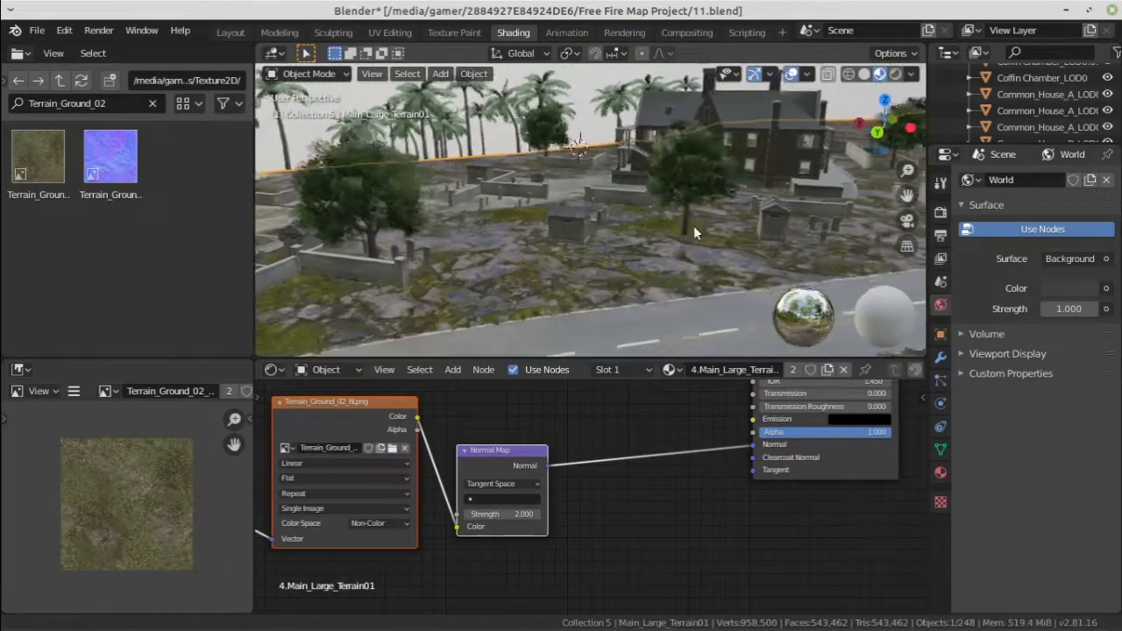
click(230, 31)
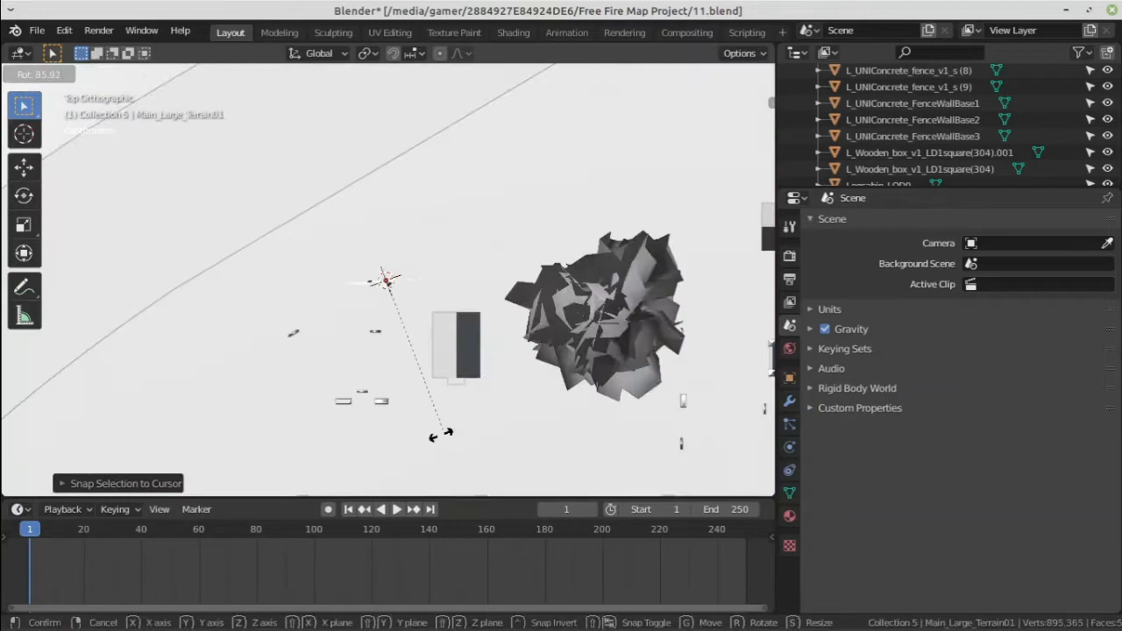
Step: Duplicate the jagged rock with Shift+D and spread the copies across the map in top view
click(512, 31)
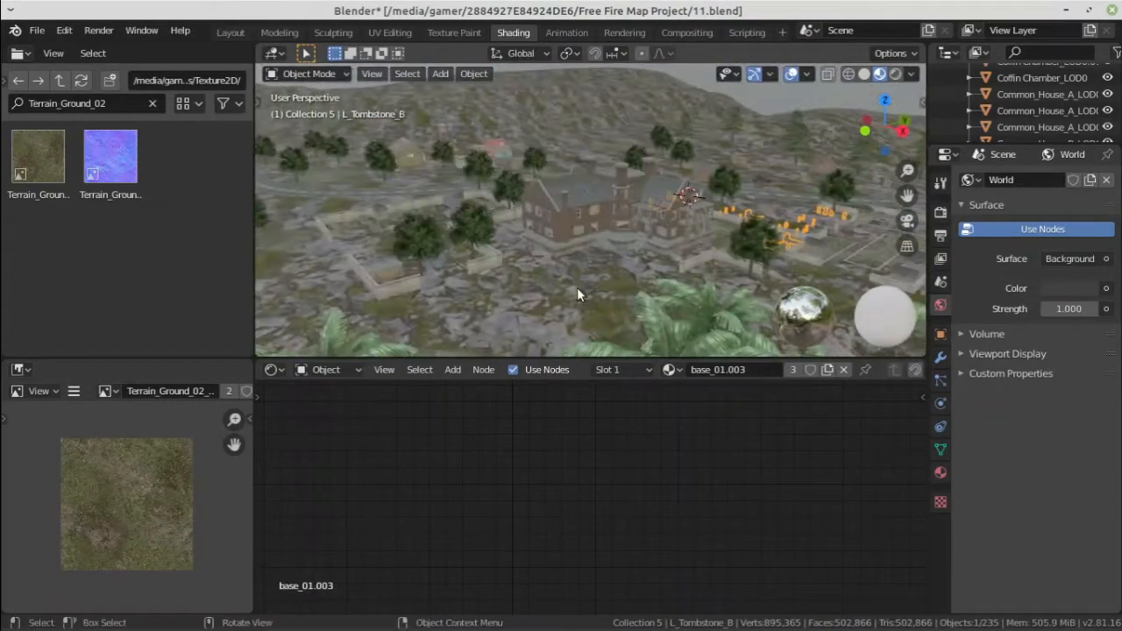
click(229, 30)
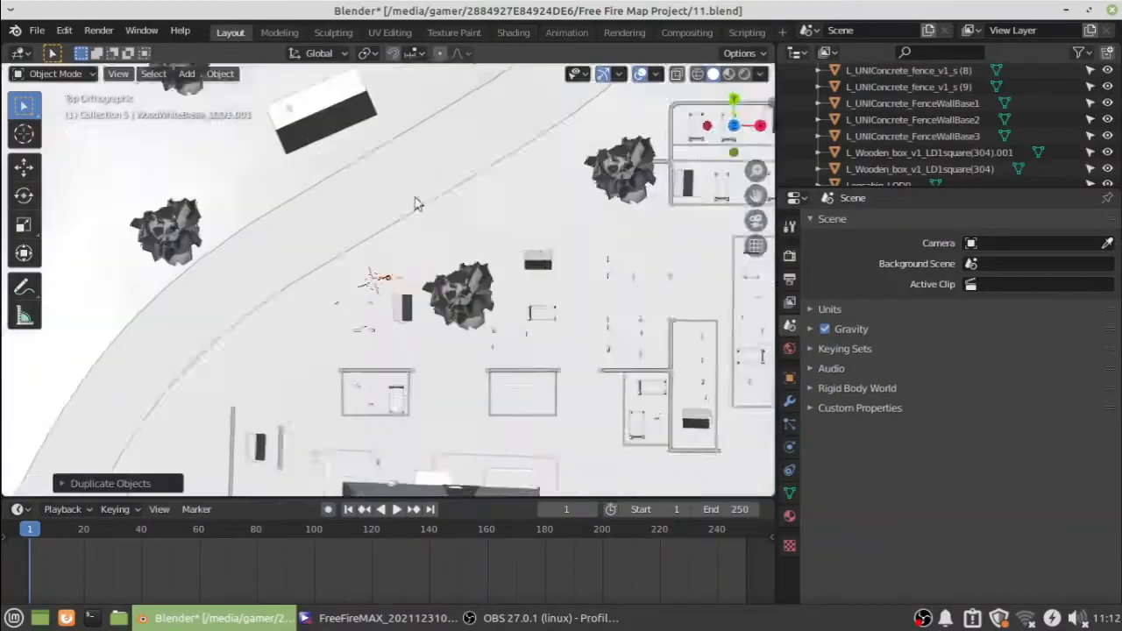